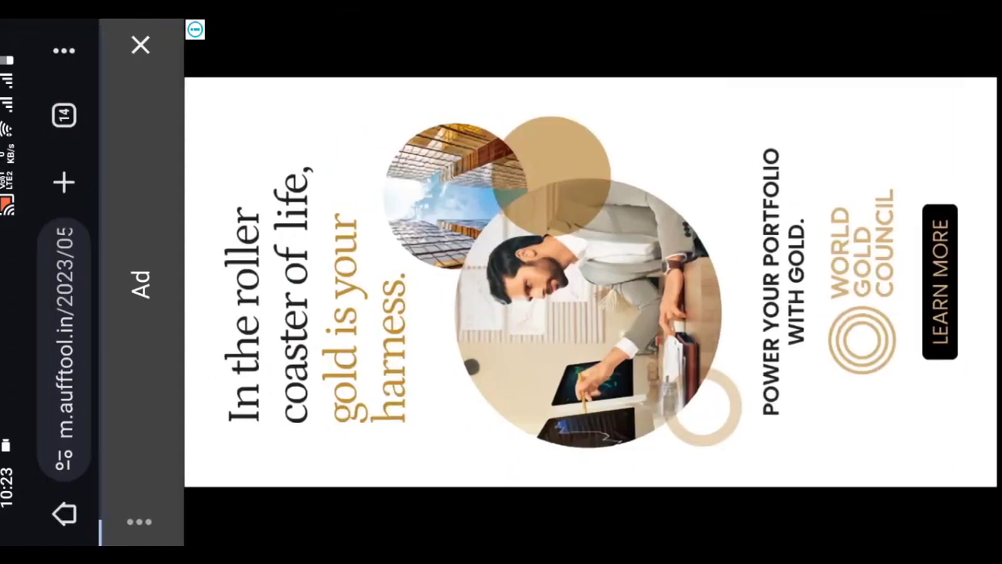
# Step: Dismiss the full-screen gold advert and request the shortened link's destination via GET LINK
pyautogui.click(141, 44)
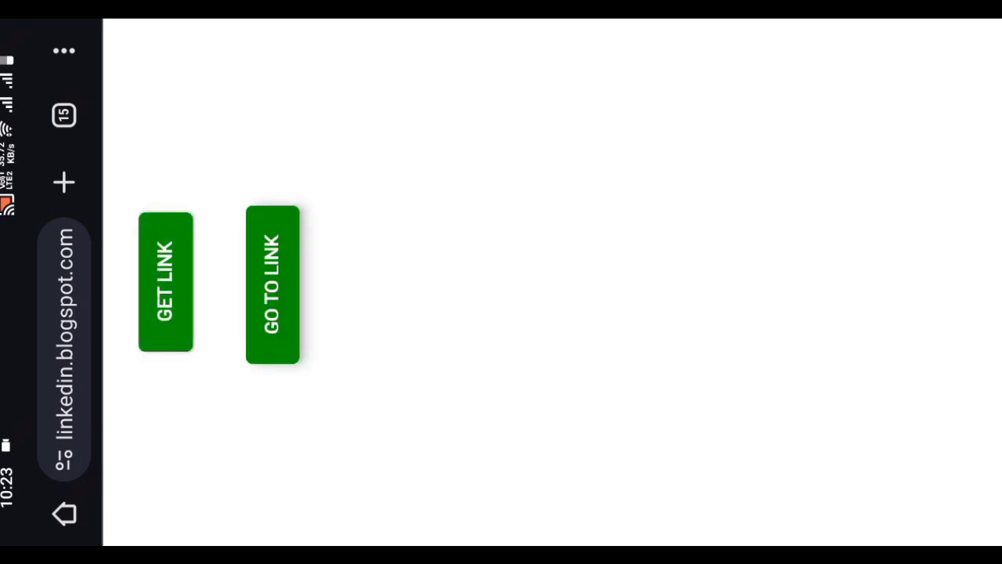
pyautogui.click(273, 284)
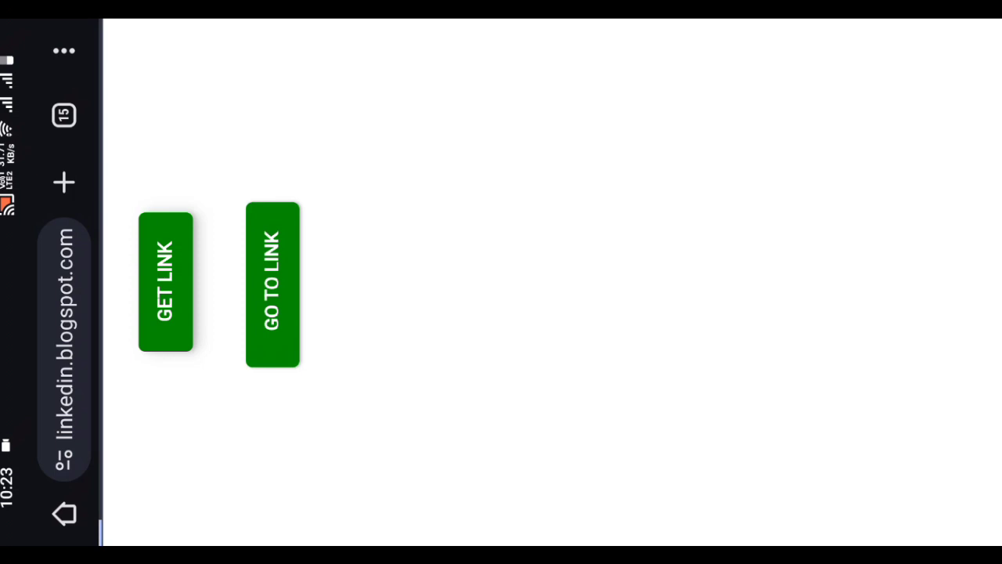
# Step: Follow GO TO LINK through to the Earn Tips Any wireless-headphones article
pyautogui.click(273, 285)
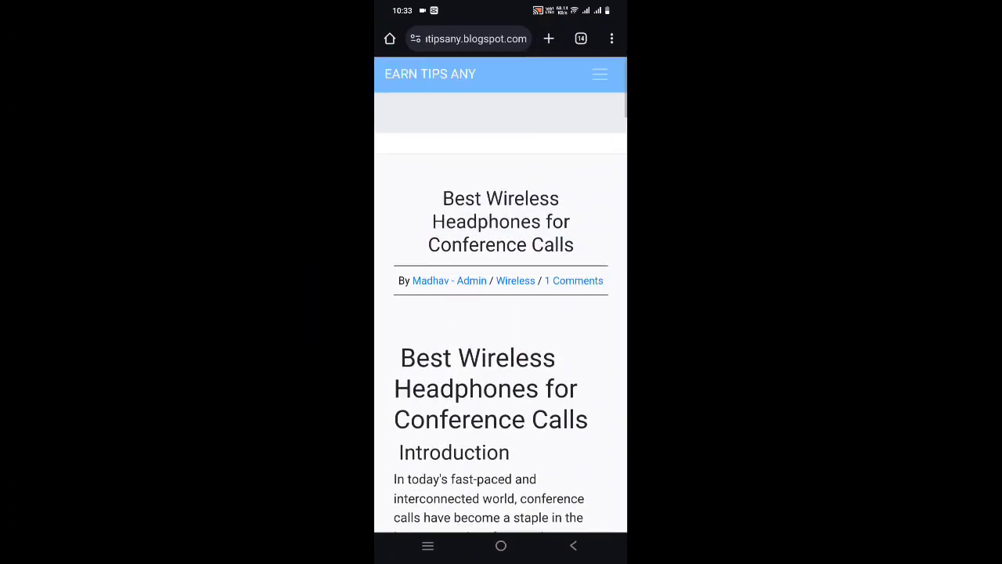
# Step: Reach the EARN TIPS ANY footer link and go to the blog's home page
pyautogui.scroll(-3)
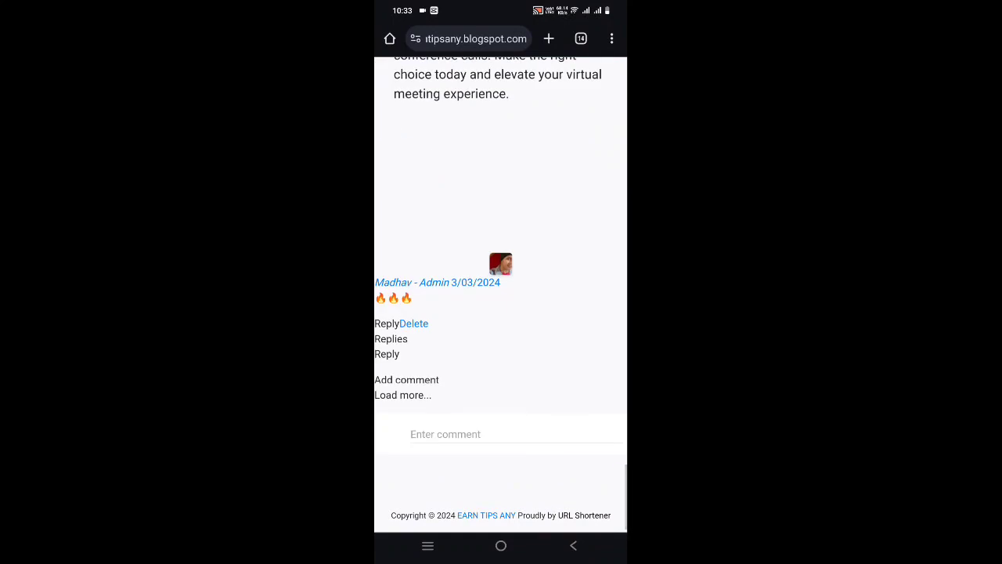
pyautogui.click(429, 38)
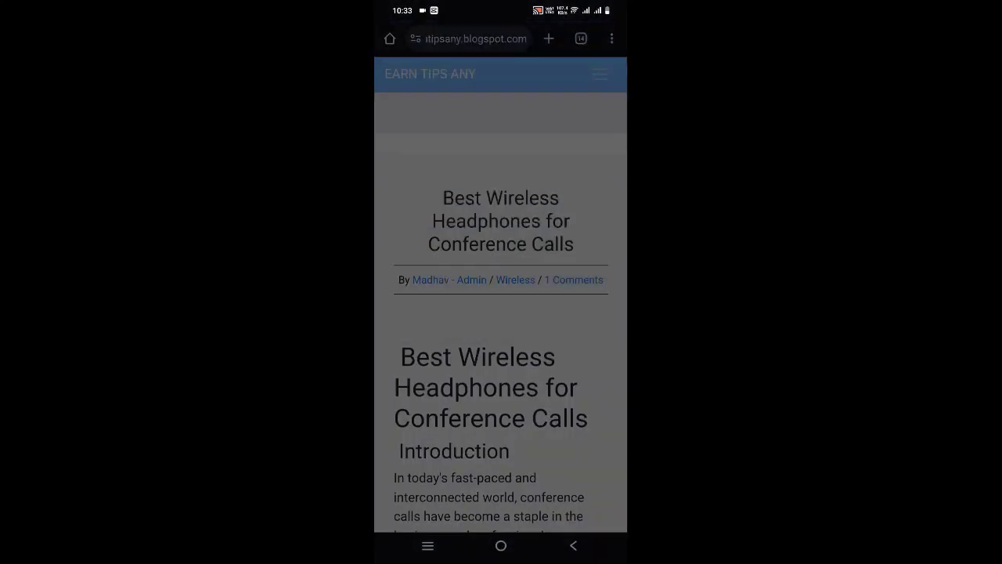
# Step: Read the 'How to Make Your Facebook Video Go Viral' post down to its comment area
pyautogui.scroll(-3)
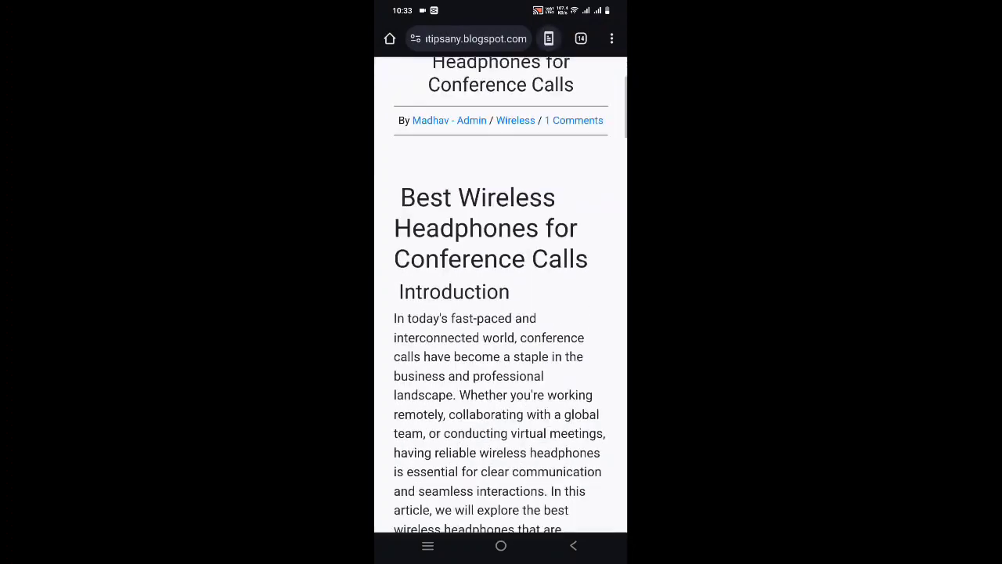
pyautogui.scroll(-3)
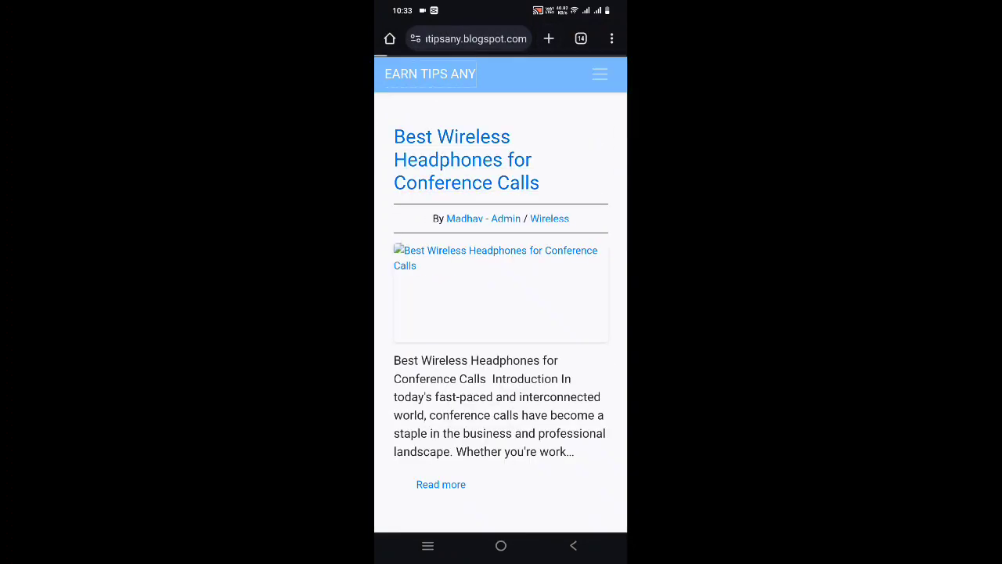
pyautogui.scroll(-3)
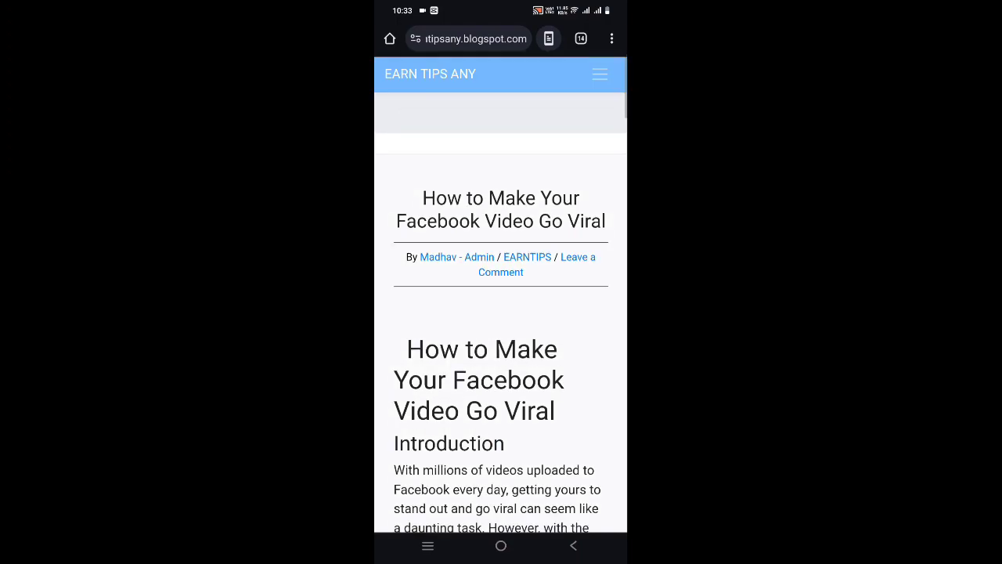
pyautogui.scroll(-3)
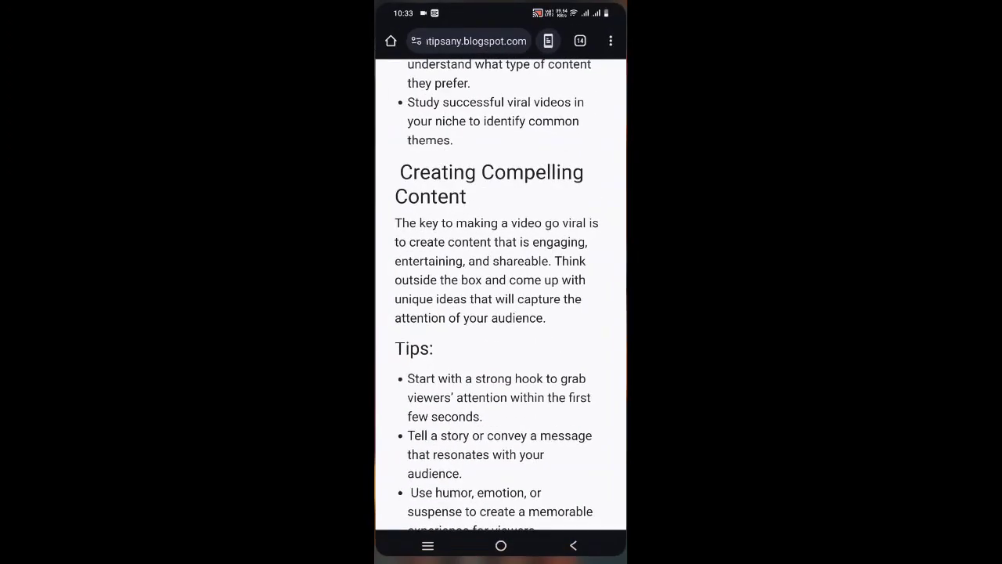
pyautogui.scroll(-3)
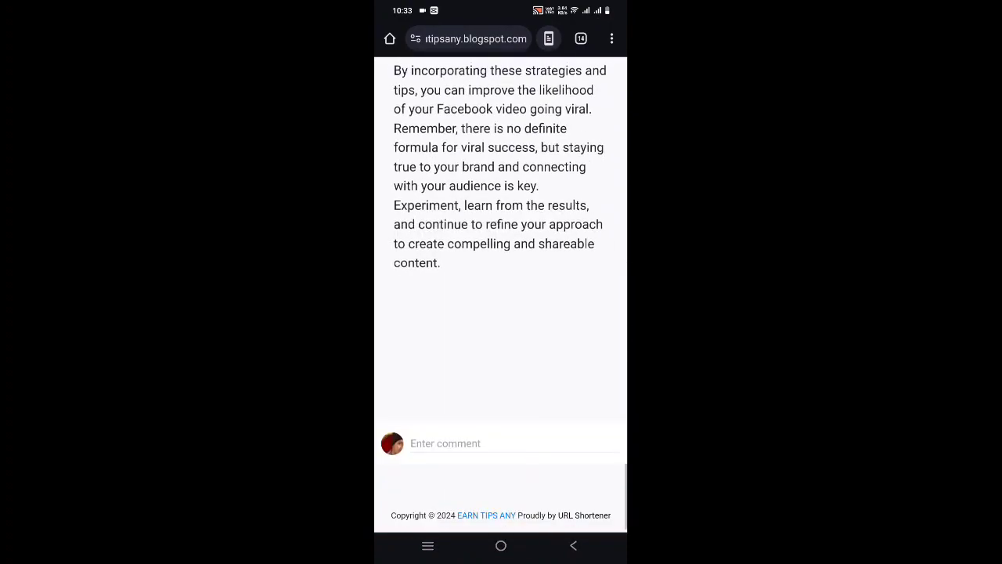